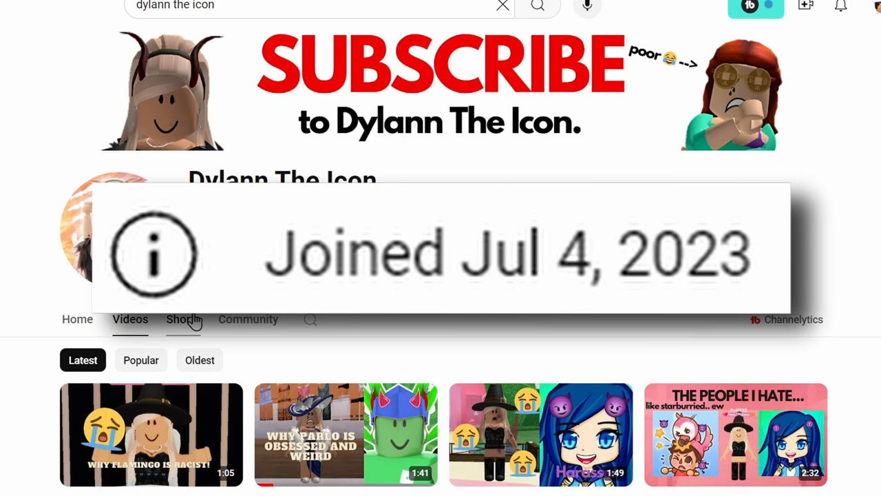
Step: Open Dylann The Icon's Shorts tab and scroll down to the 'WHY I HATE BACONS (EW)' short
left_click(183, 320)
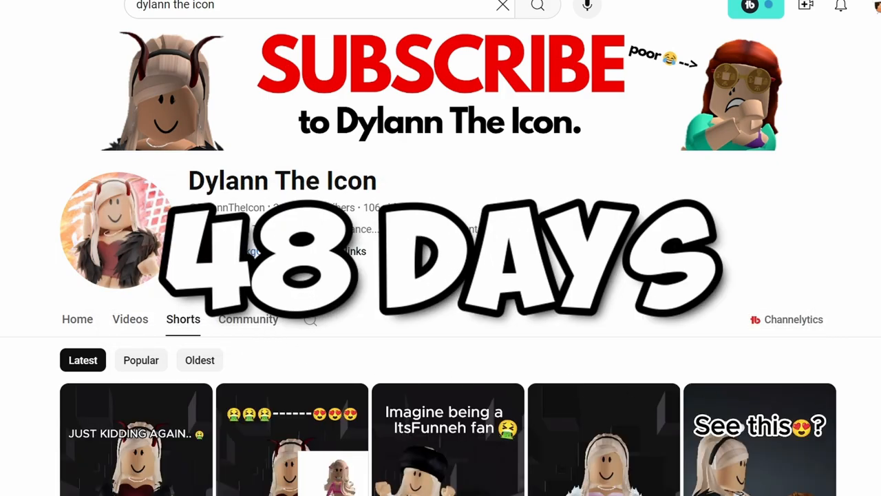
scroll("down", 3)
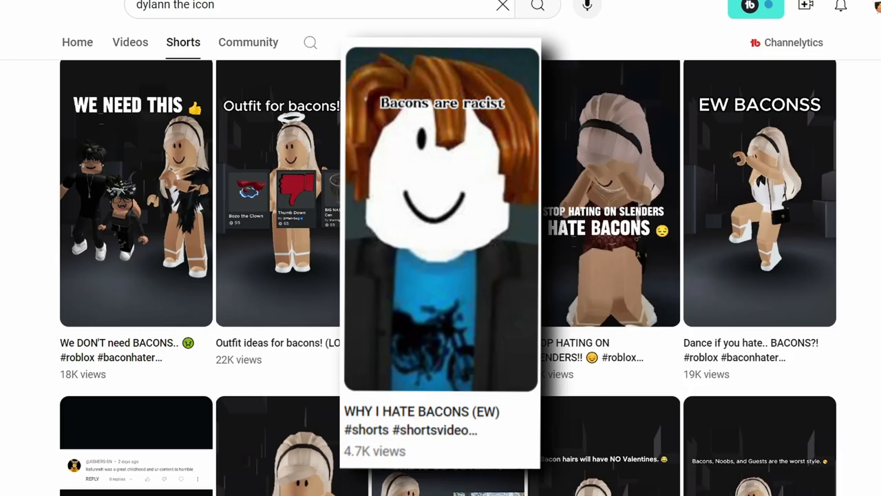
scroll("down", 3)
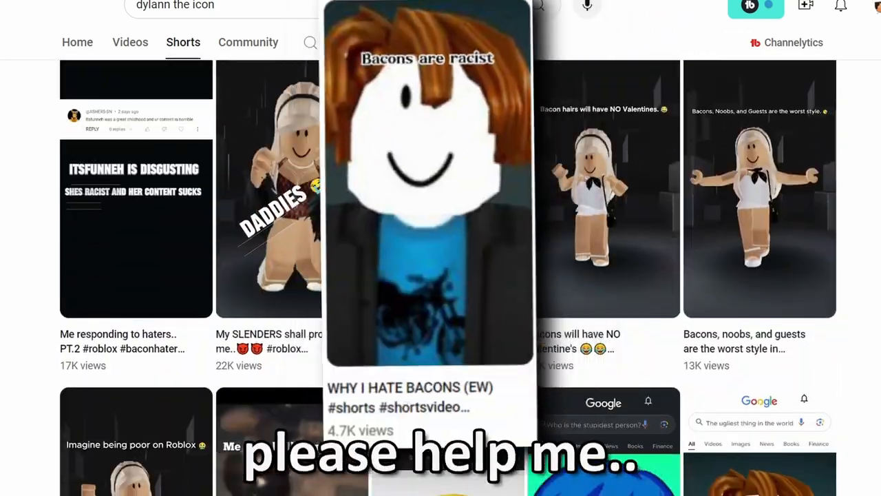